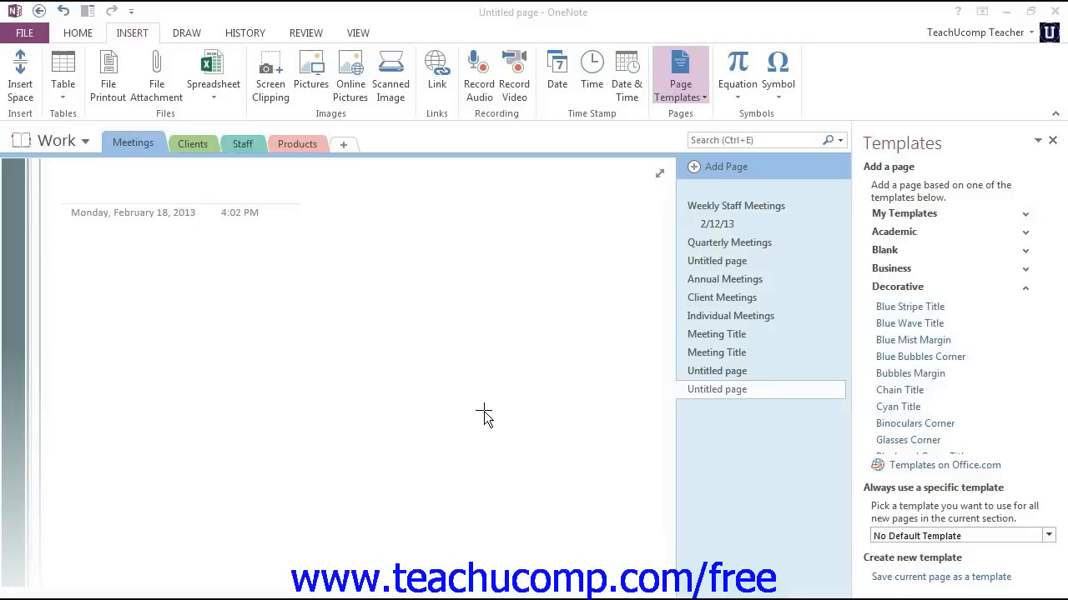
Switch to the Products section and select its Microsoft Office 2013 page
click(100, 191)
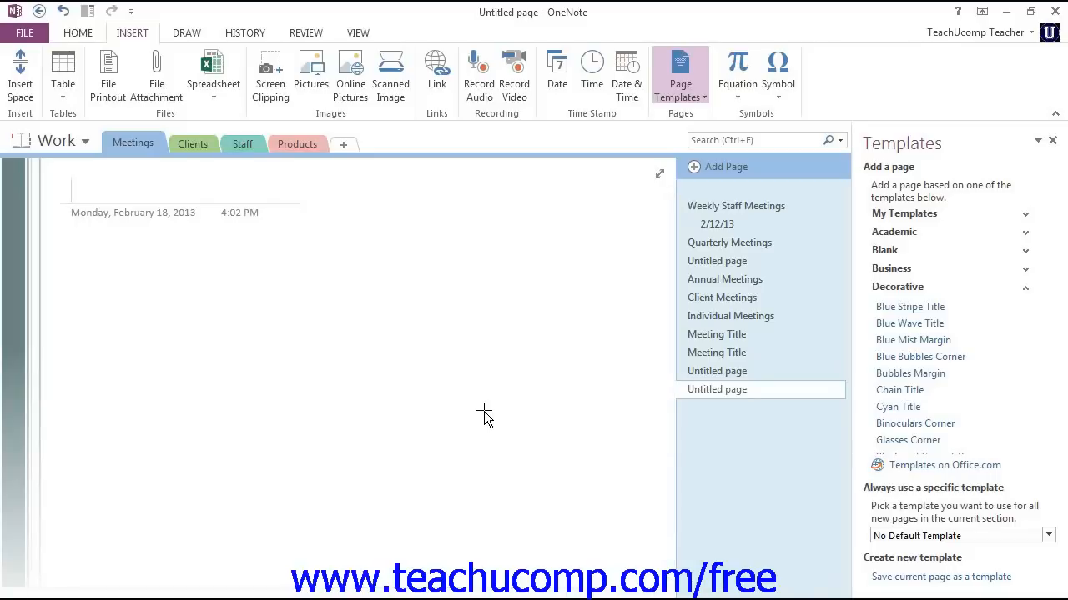
click(75, 187)
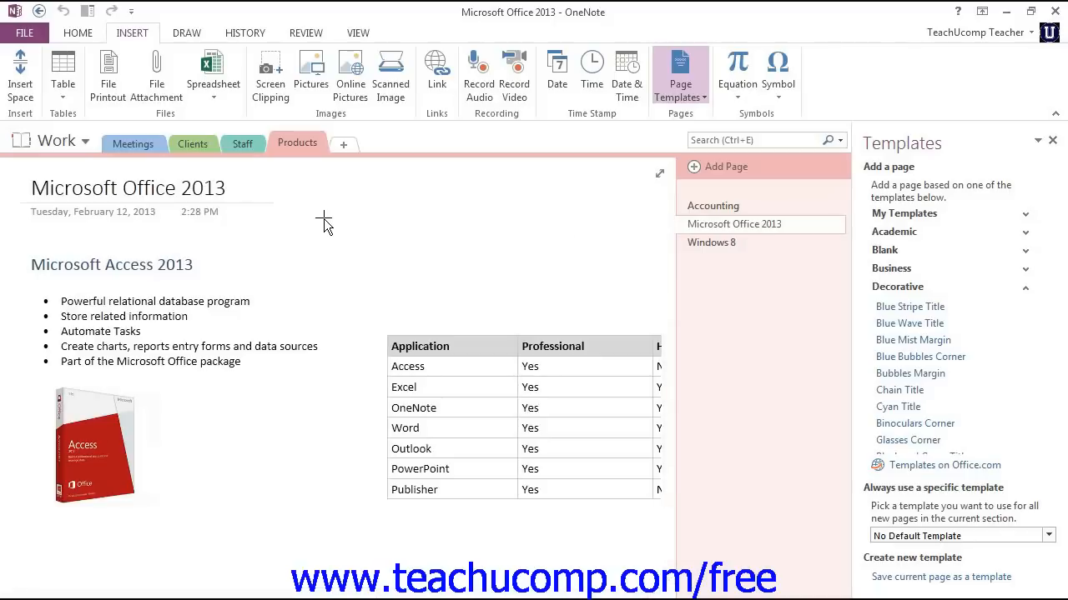
click(570, 242)
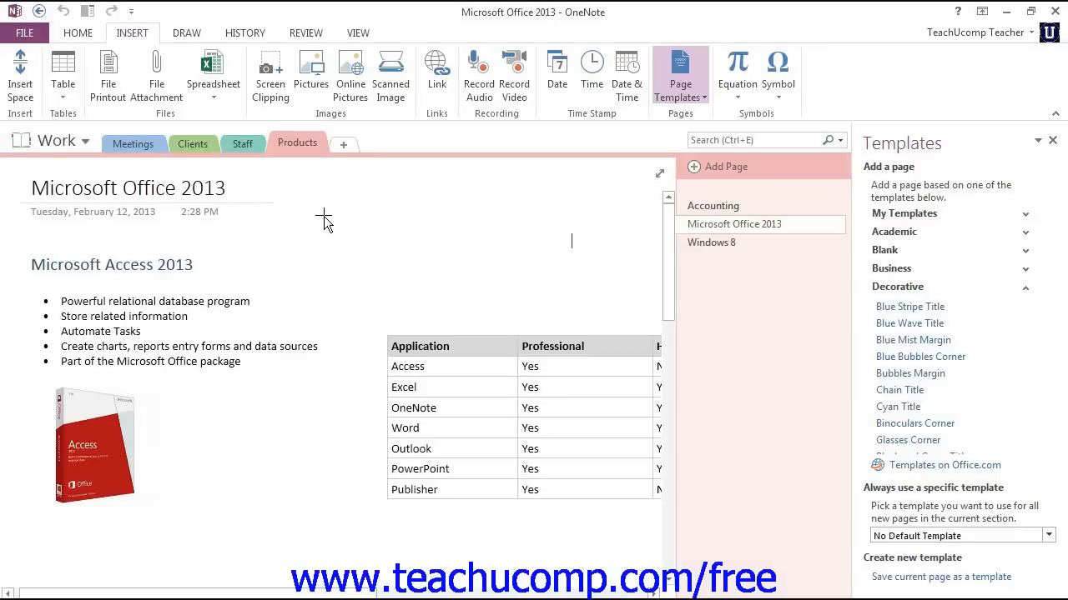
mouse_move(604, 267)
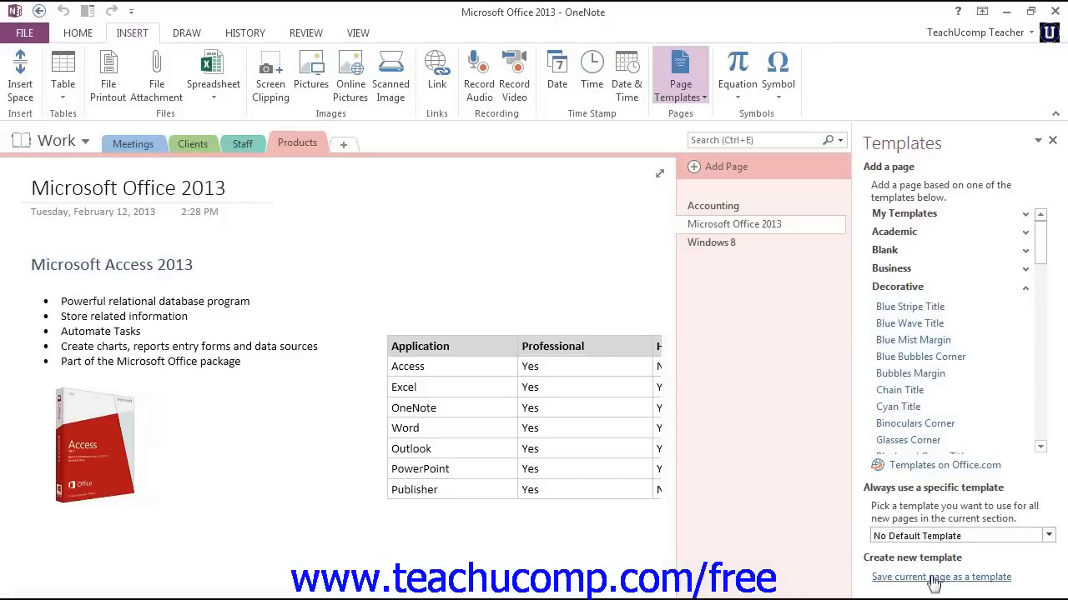
Save the current page as a template named 'Product', leaving the section-default option unchecked
click(941, 577)
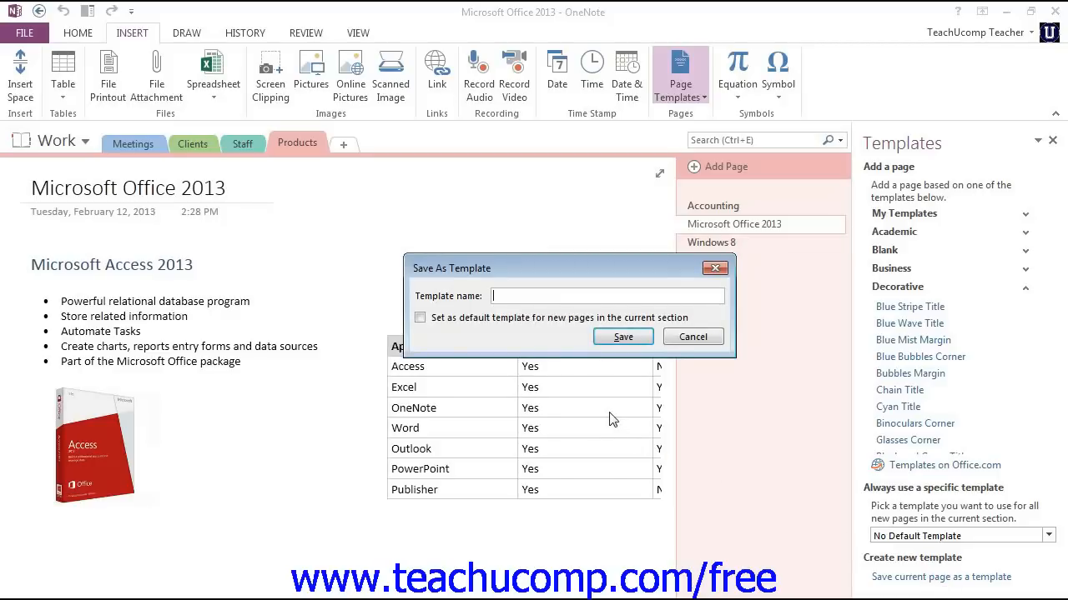
text(Produ)
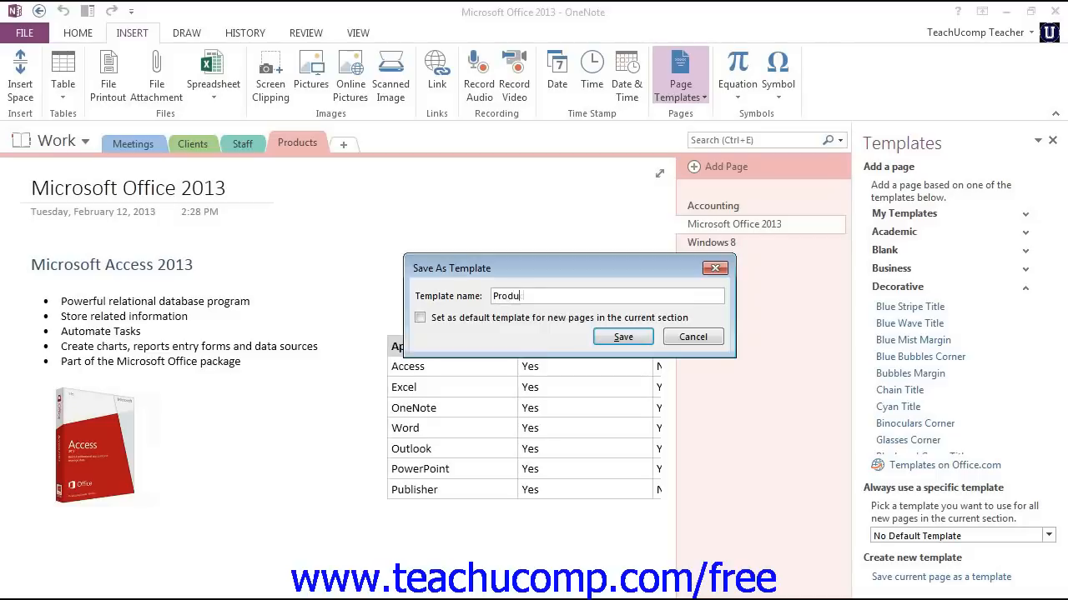
text(ct)
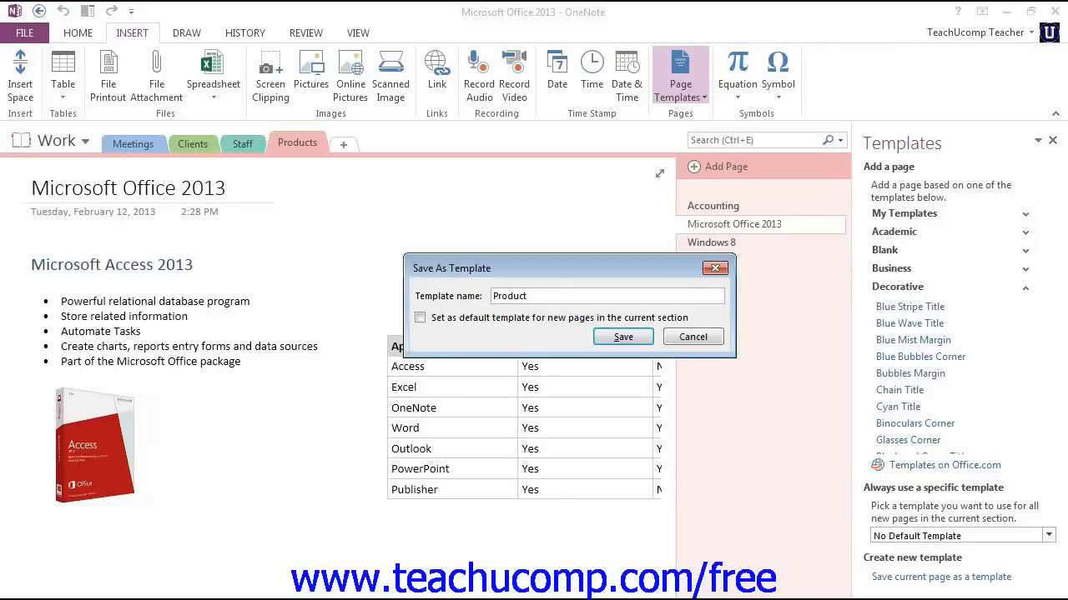
click(421, 317)
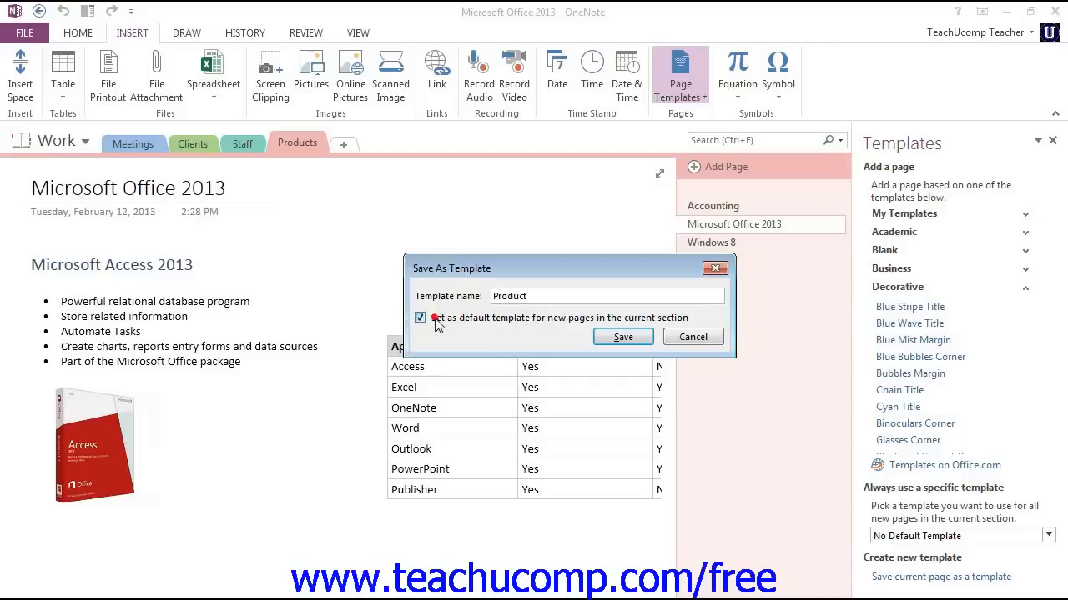
click(420, 317)
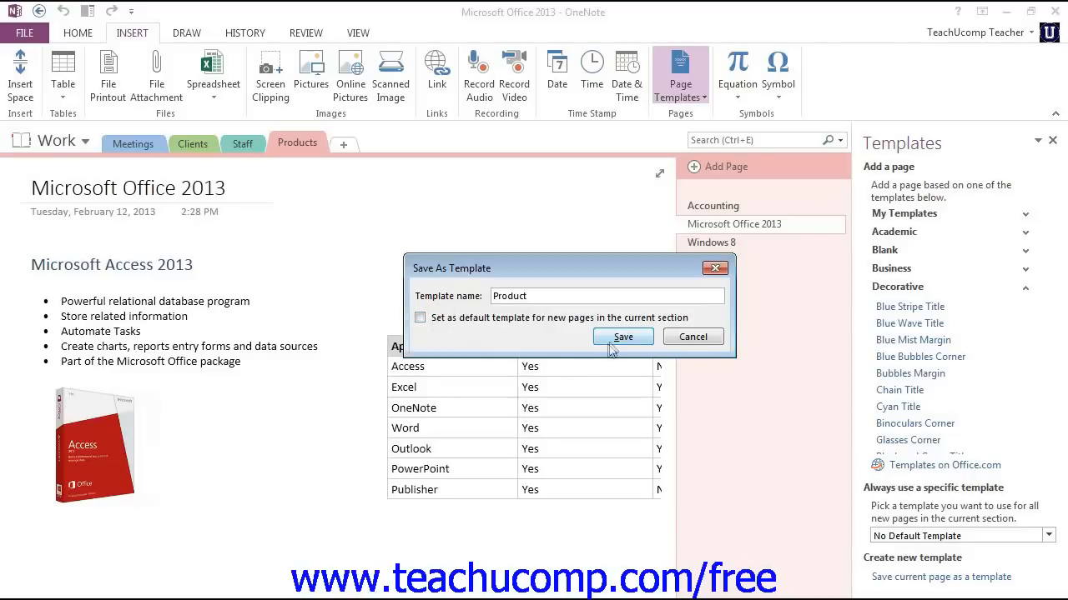
Confirm the Product template and expand My Templates to show it listed
click(622, 336)
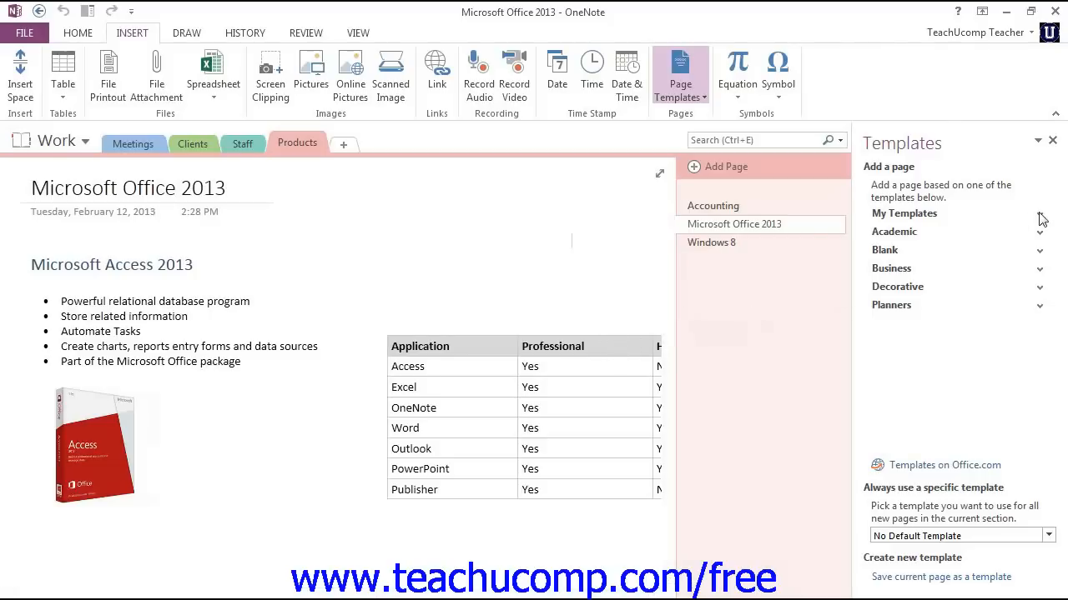
click(905, 214)
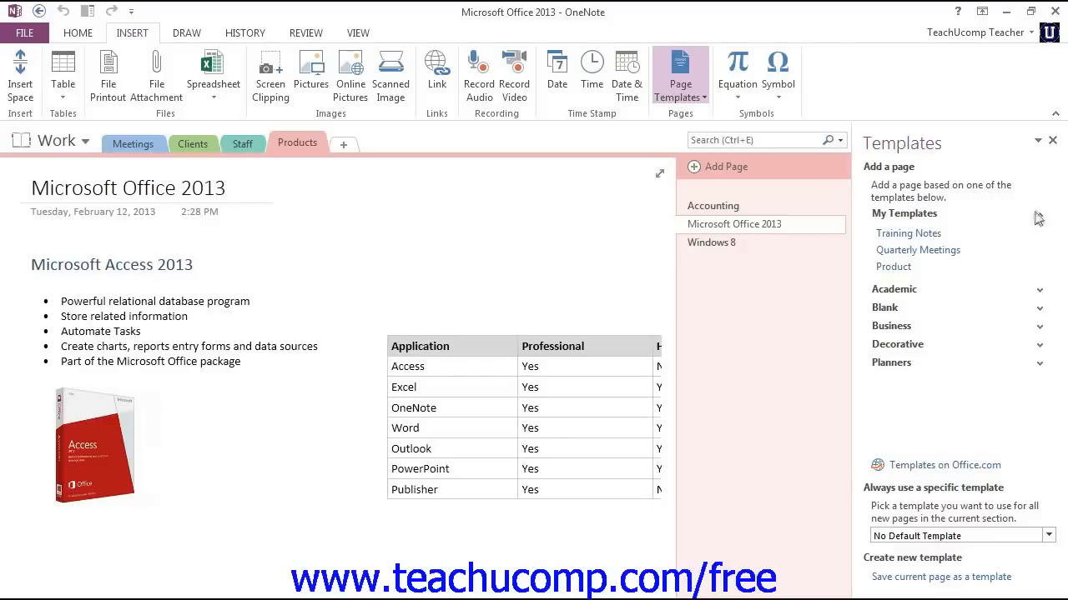
mouse_move(894, 267)
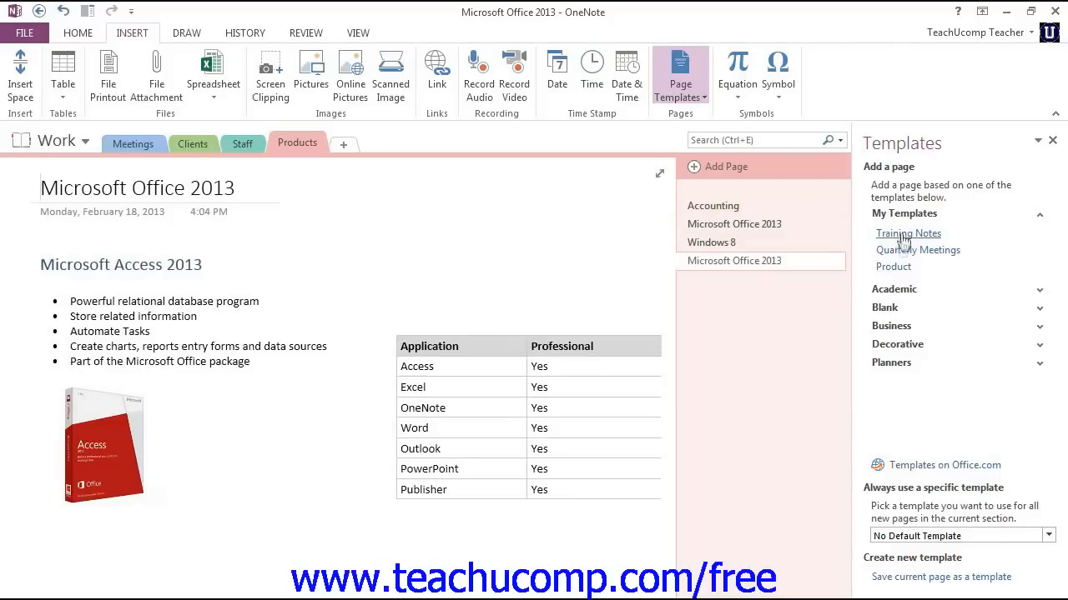
mouse_move(894, 269)
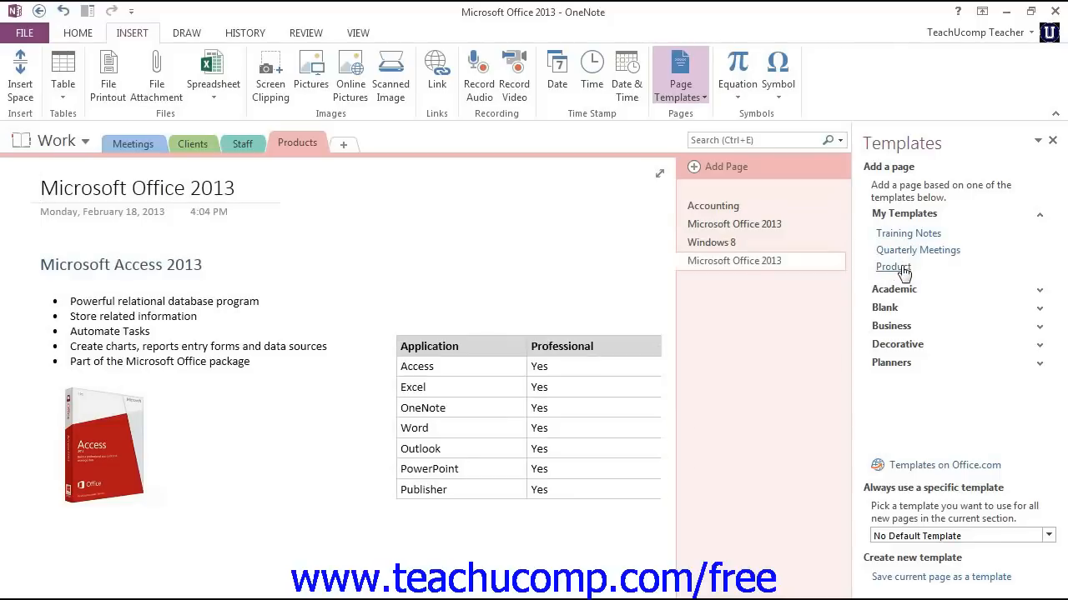